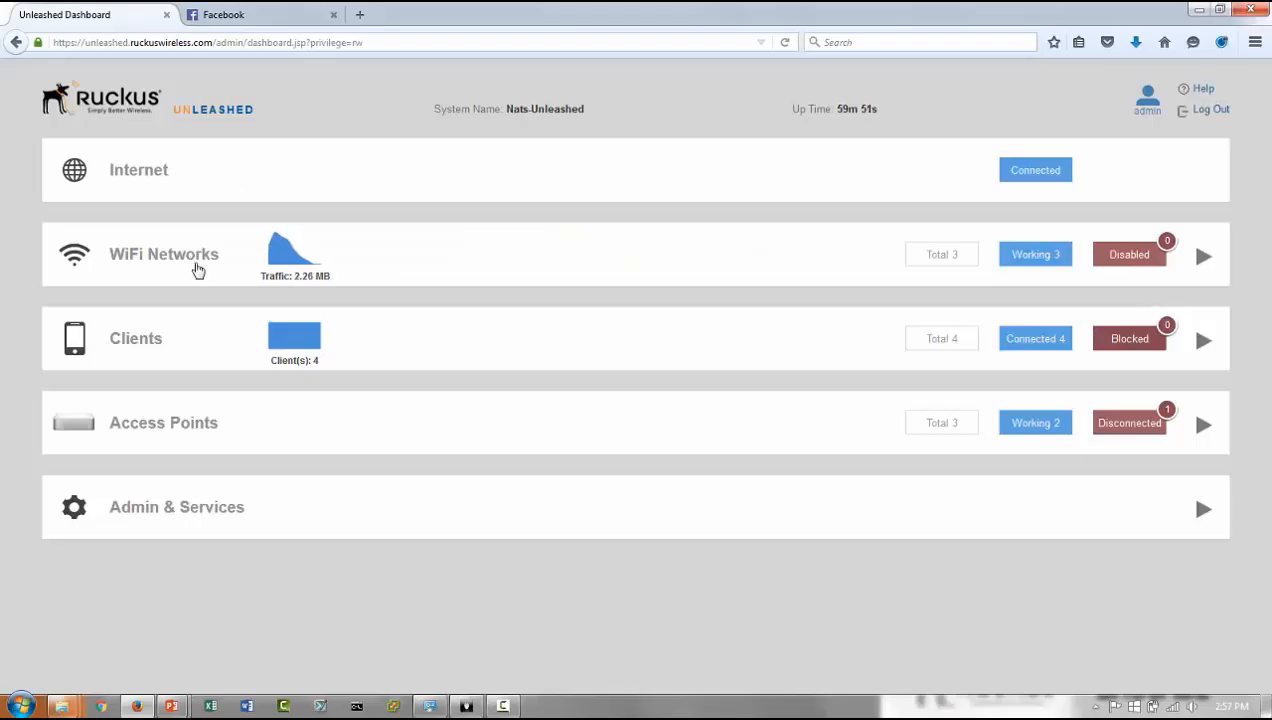
Step: Expand the WiFi Networks row to show its 3 enabled networks and client chart
click(164, 254)
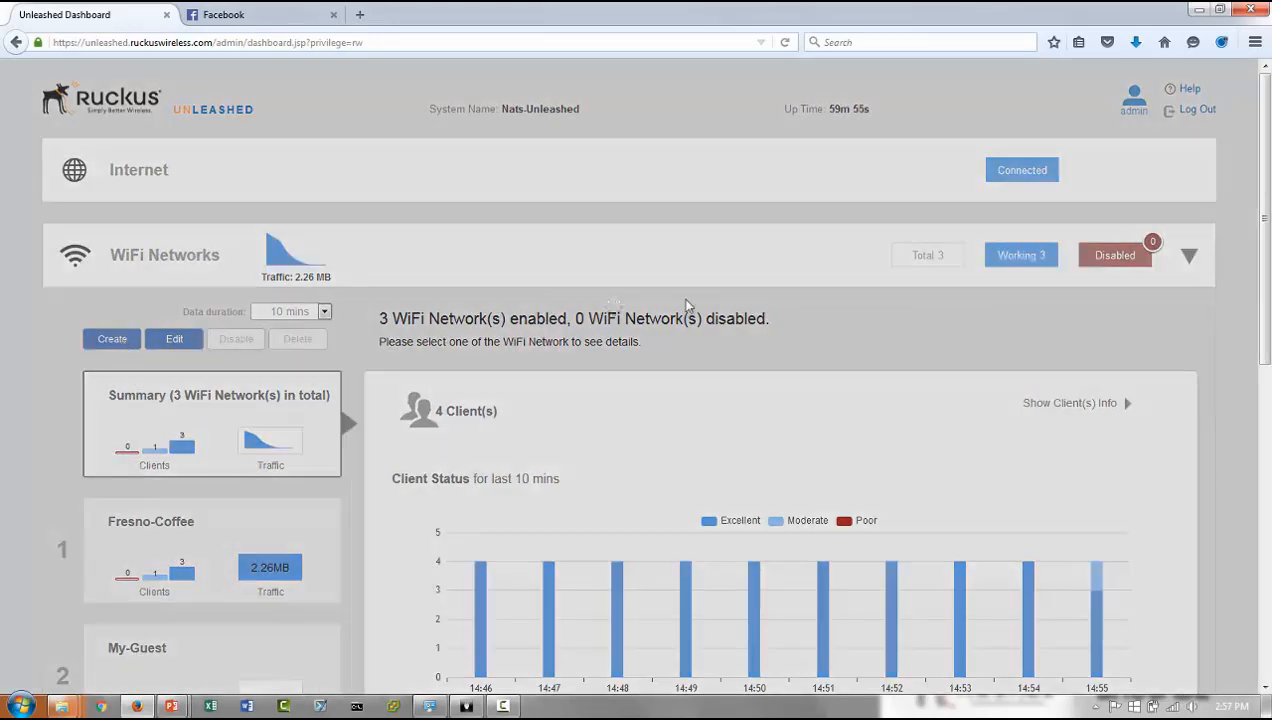
Step: Start a new WLAN named 'My-Social-login'
click(110, 338)
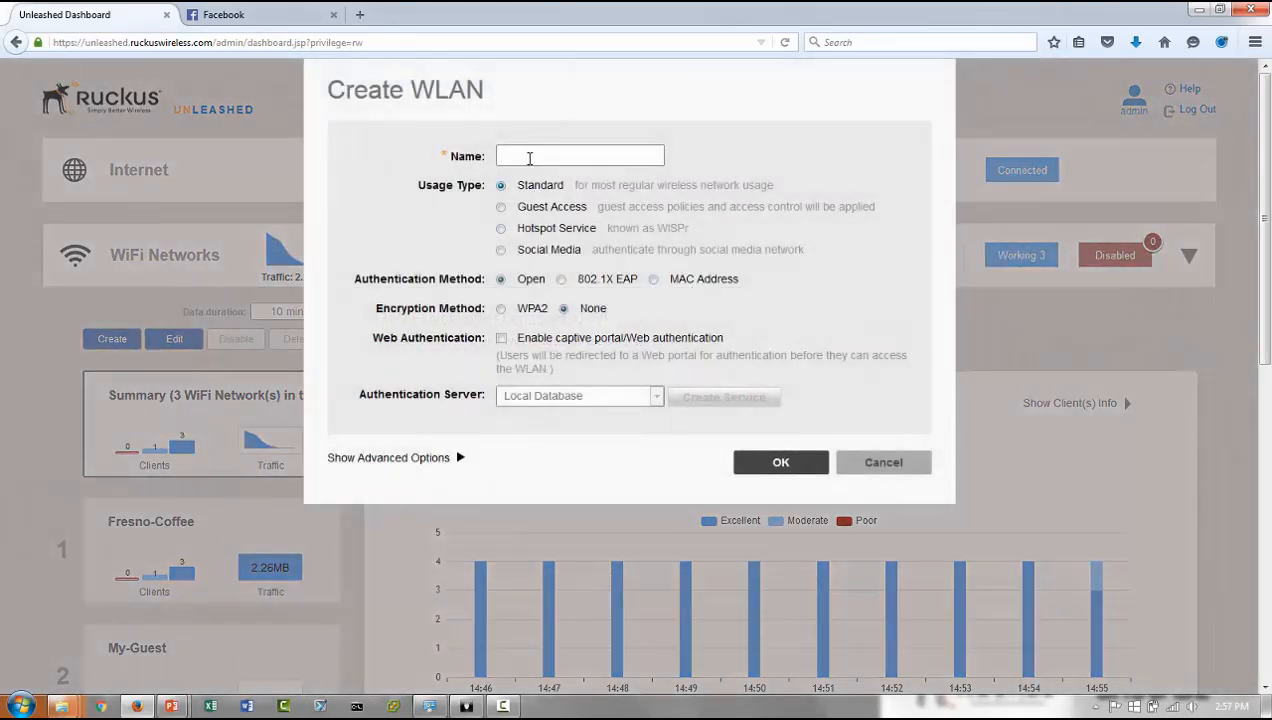
text(My-)
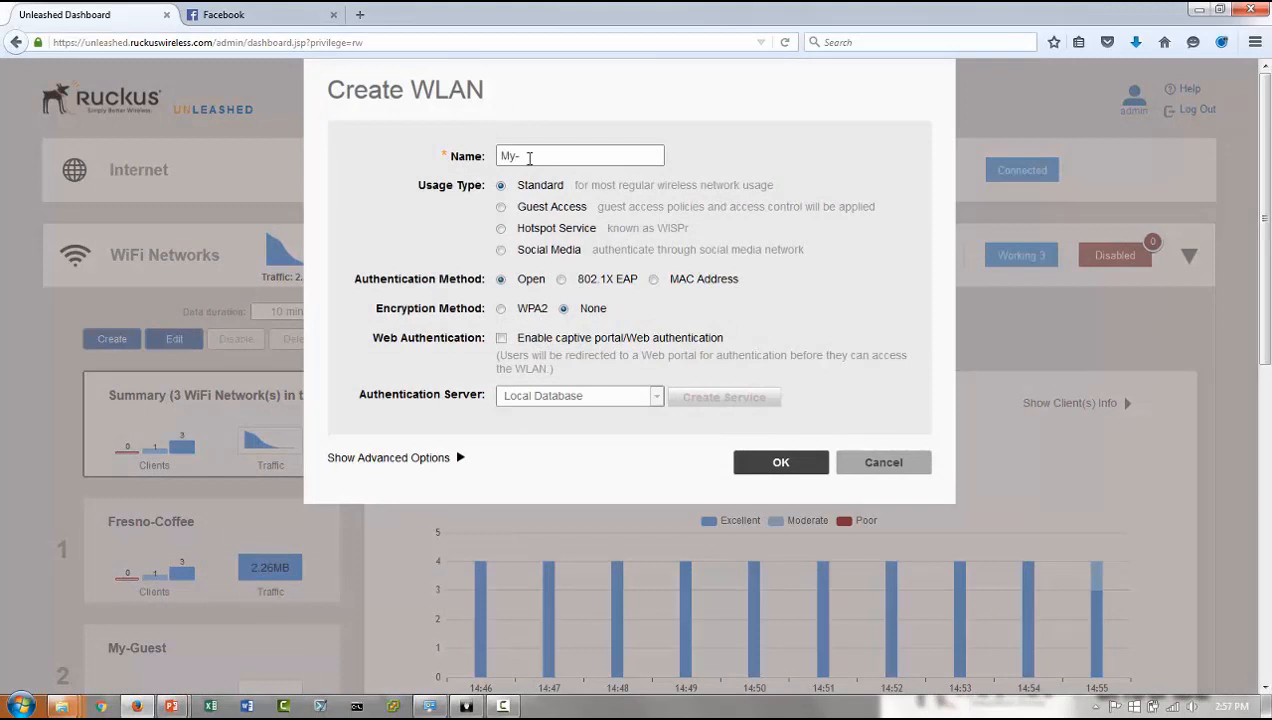
text(Social)
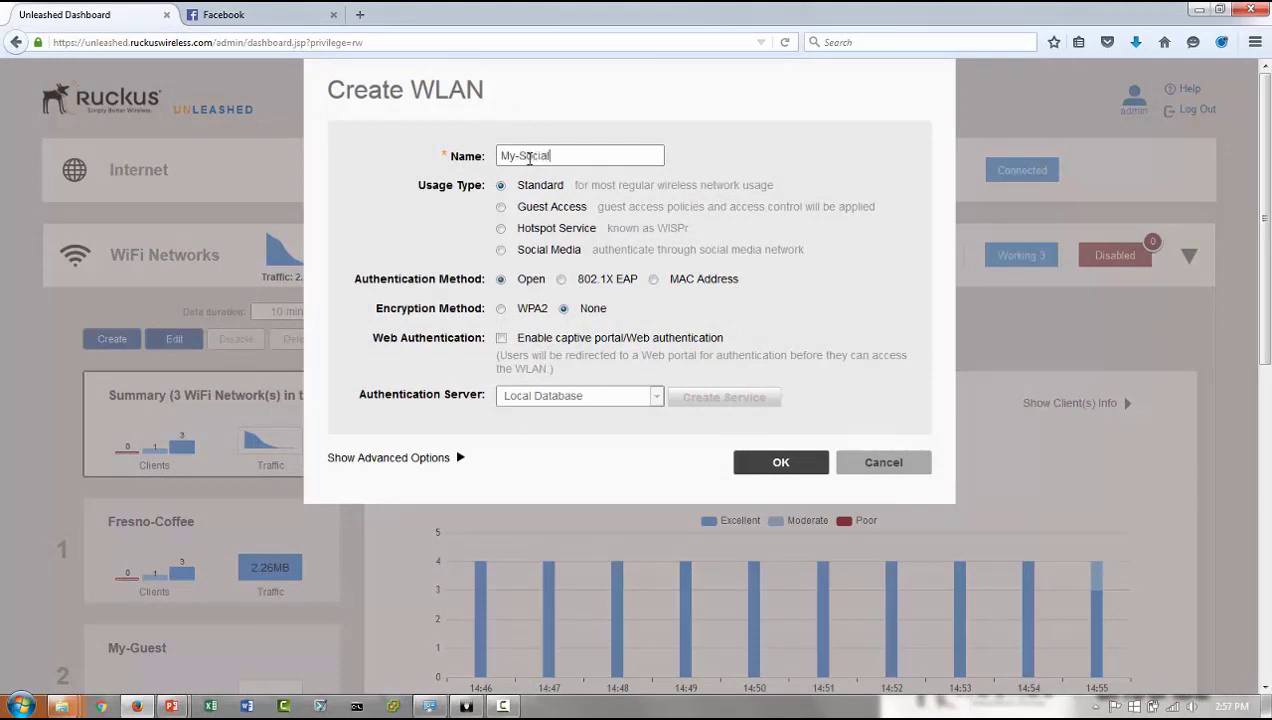
text(-login)
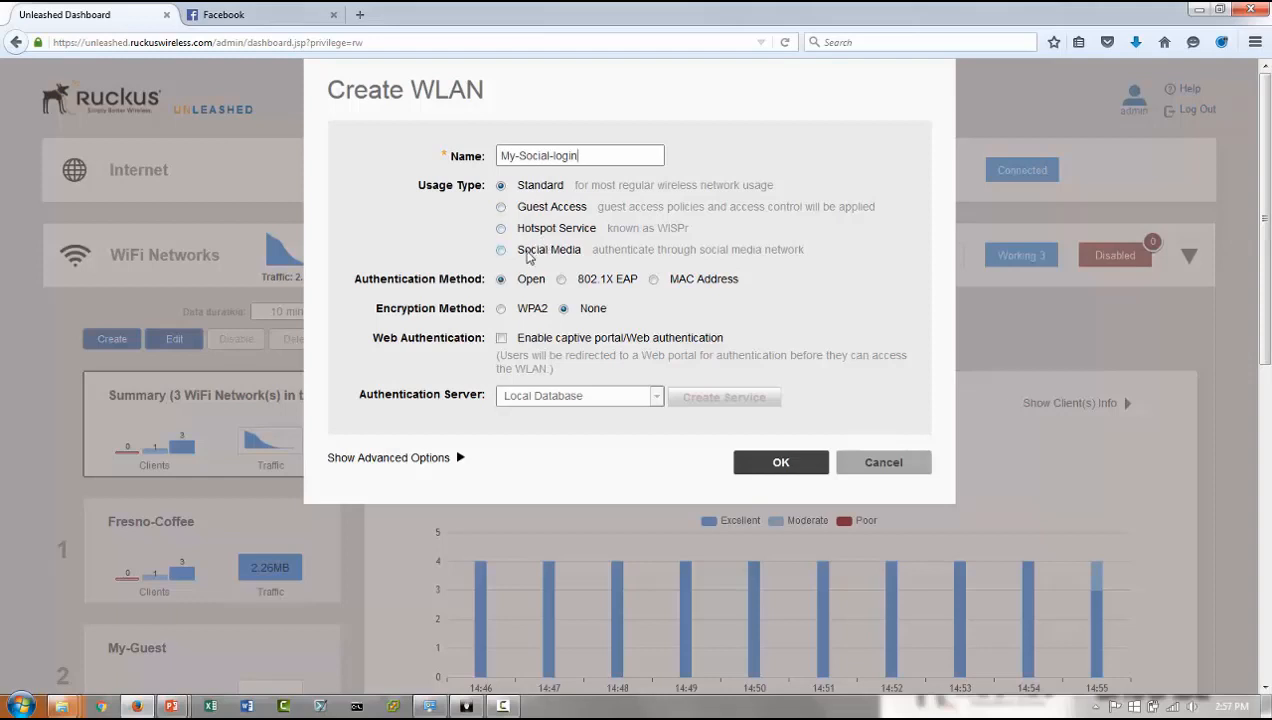
Step: Set the usage type to Social Media with Facebook WiFi as the login provider
click(500, 248)
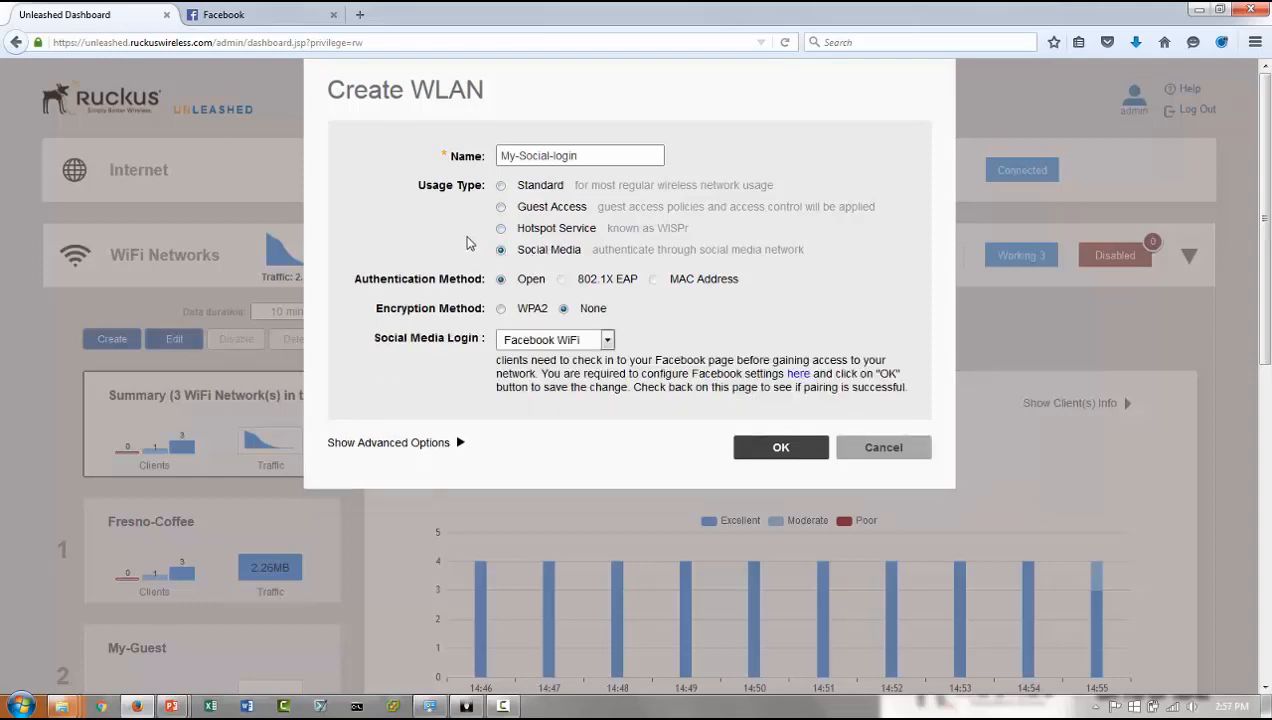
mouse_move(588, 260)
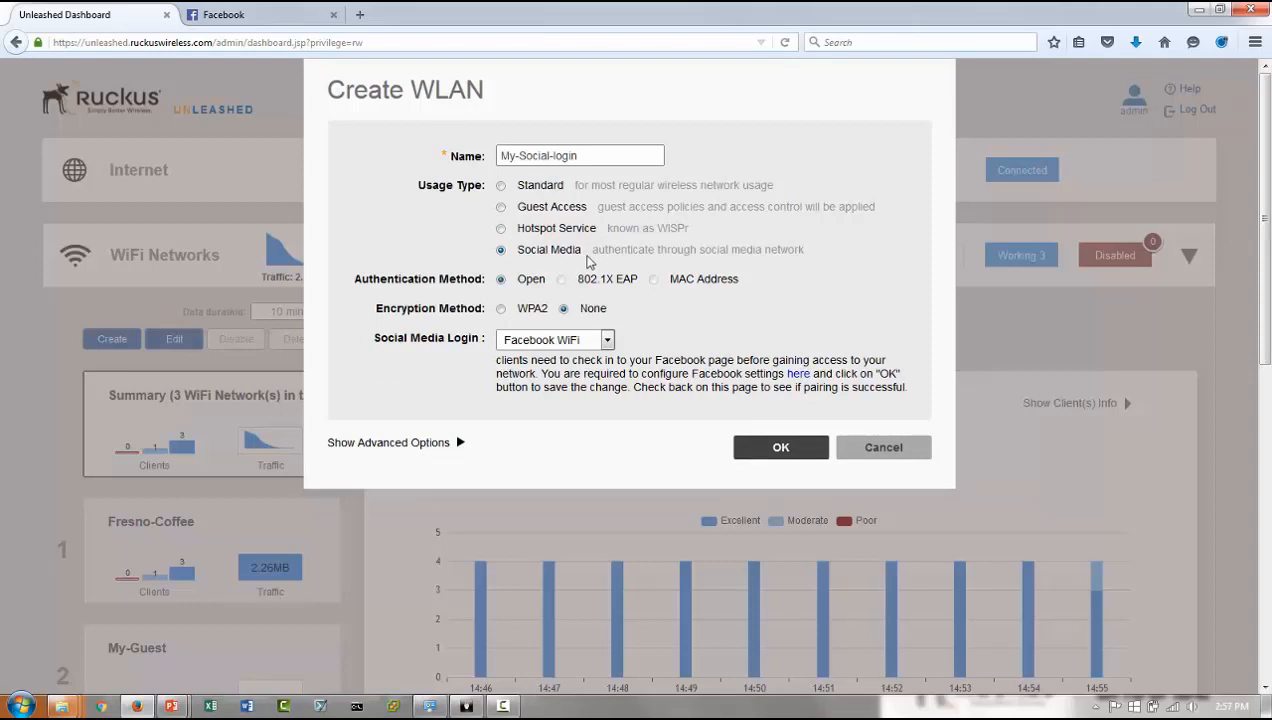
mouse_move(536, 340)
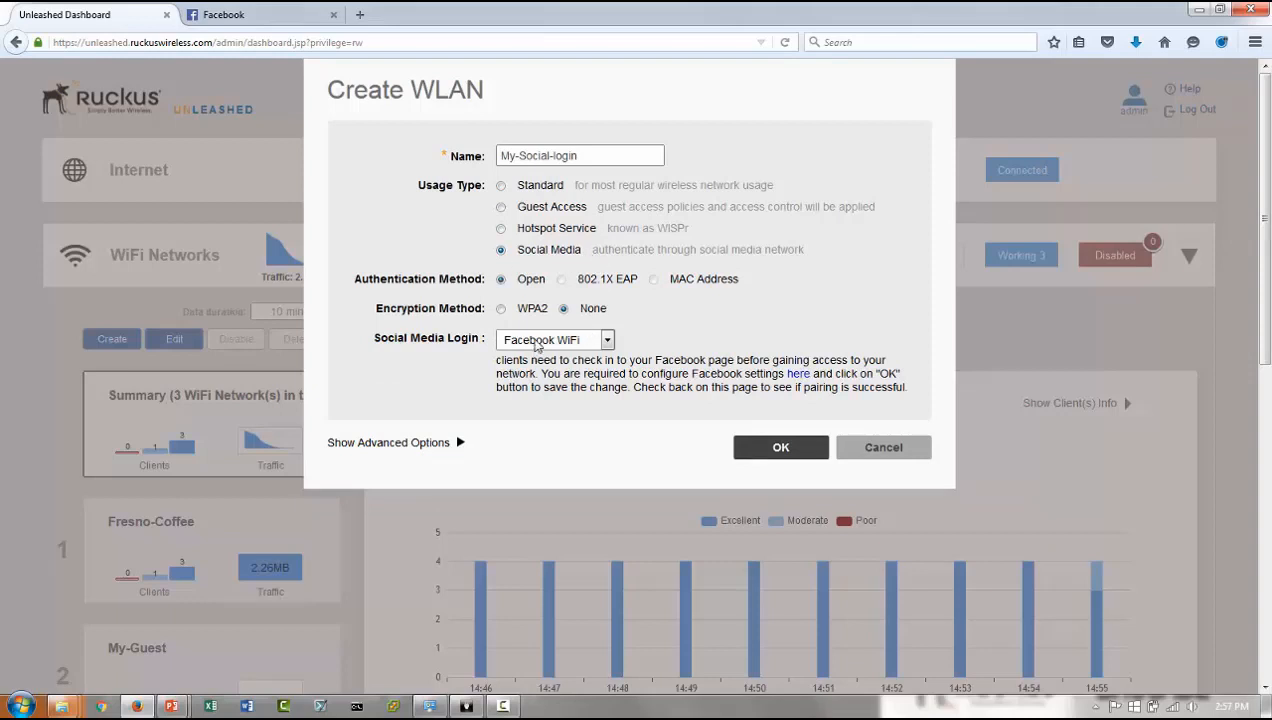
click(606, 340)
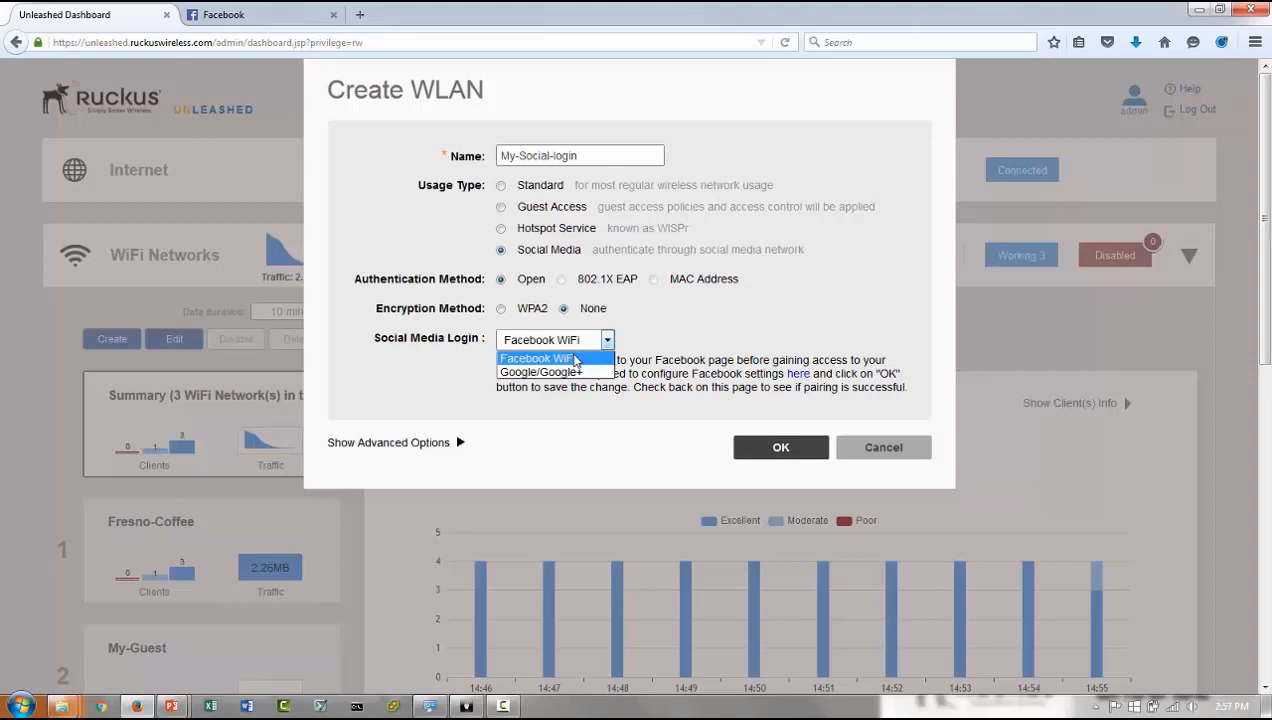
mouse_move(576, 370)
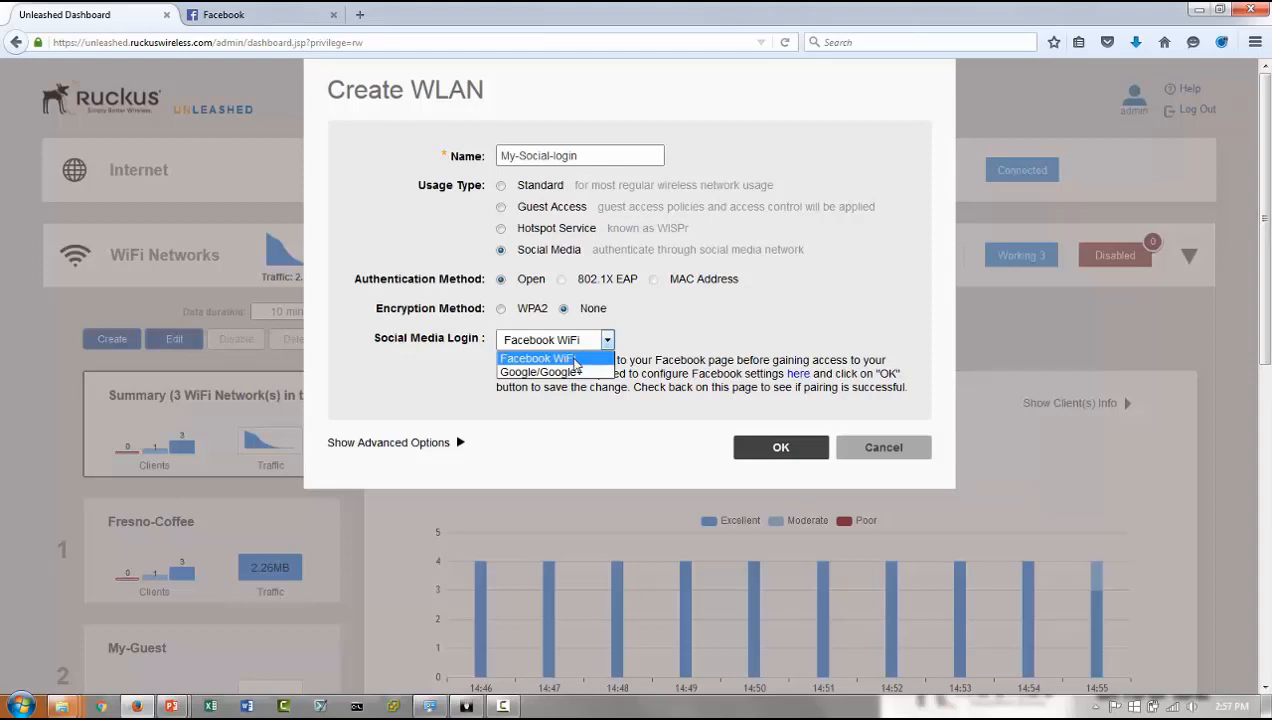
click(540, 358)
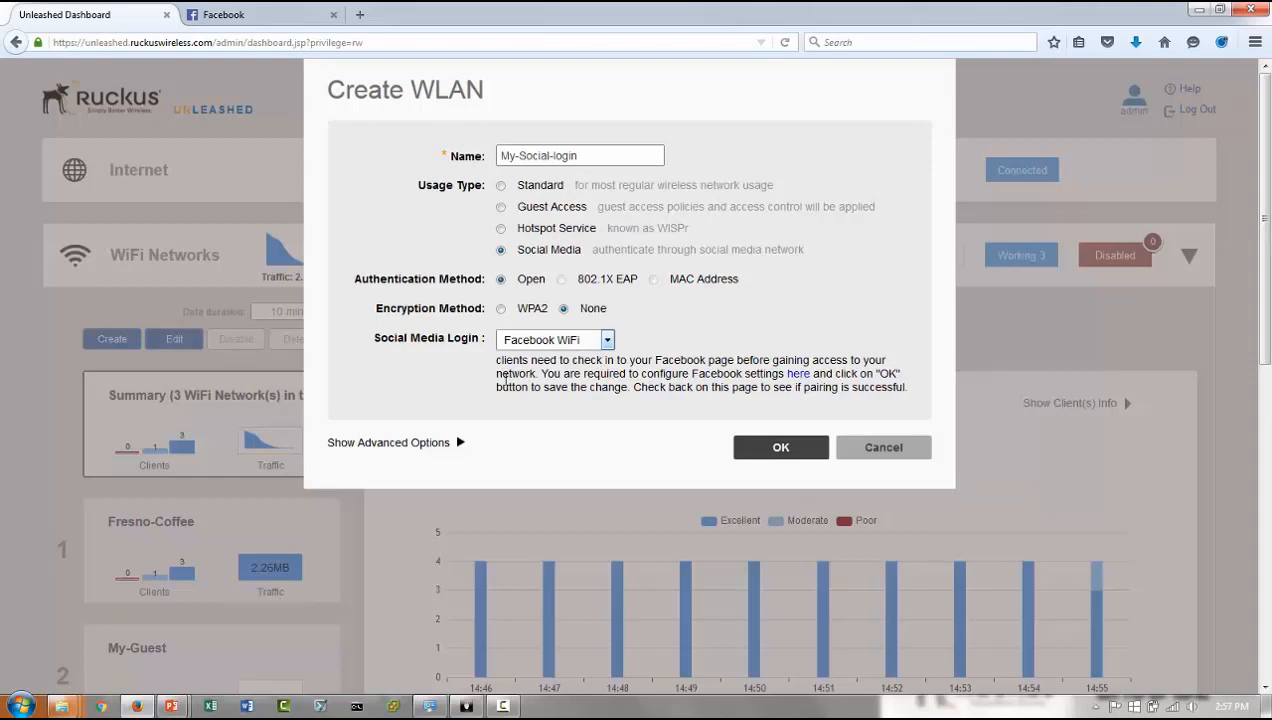
mouse_move(692, 436)
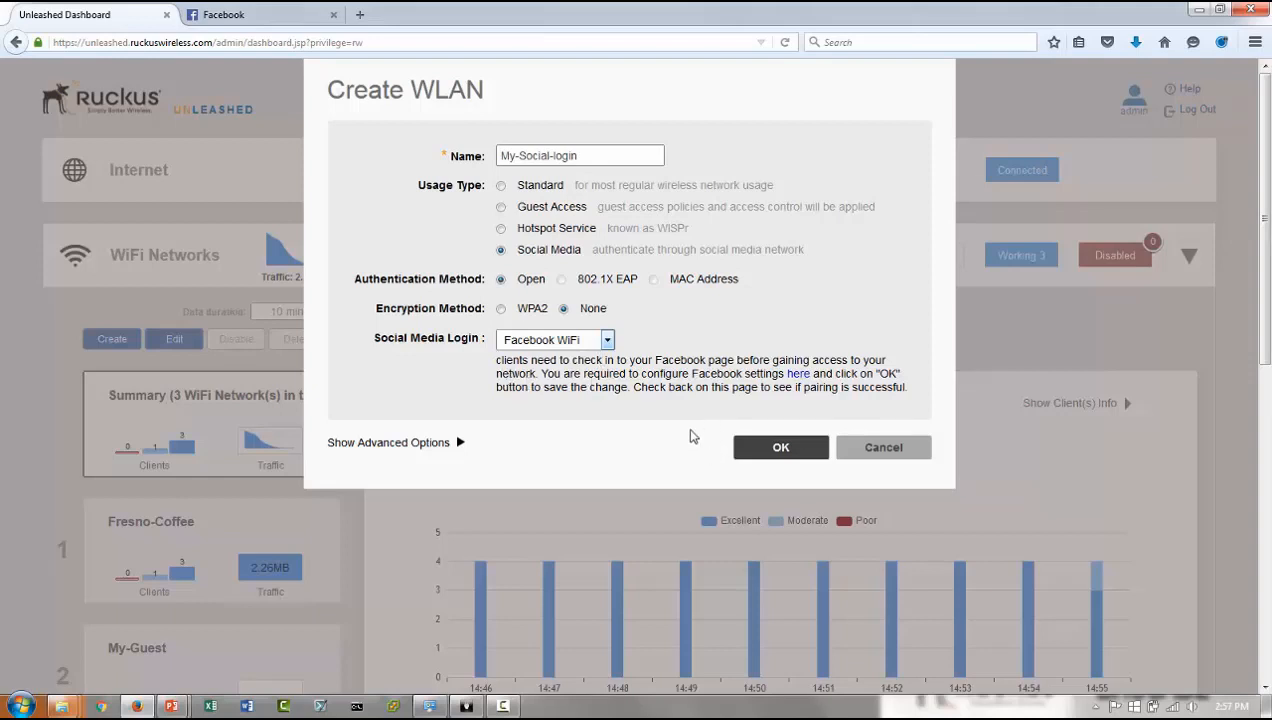
mouse_move(798, 382)
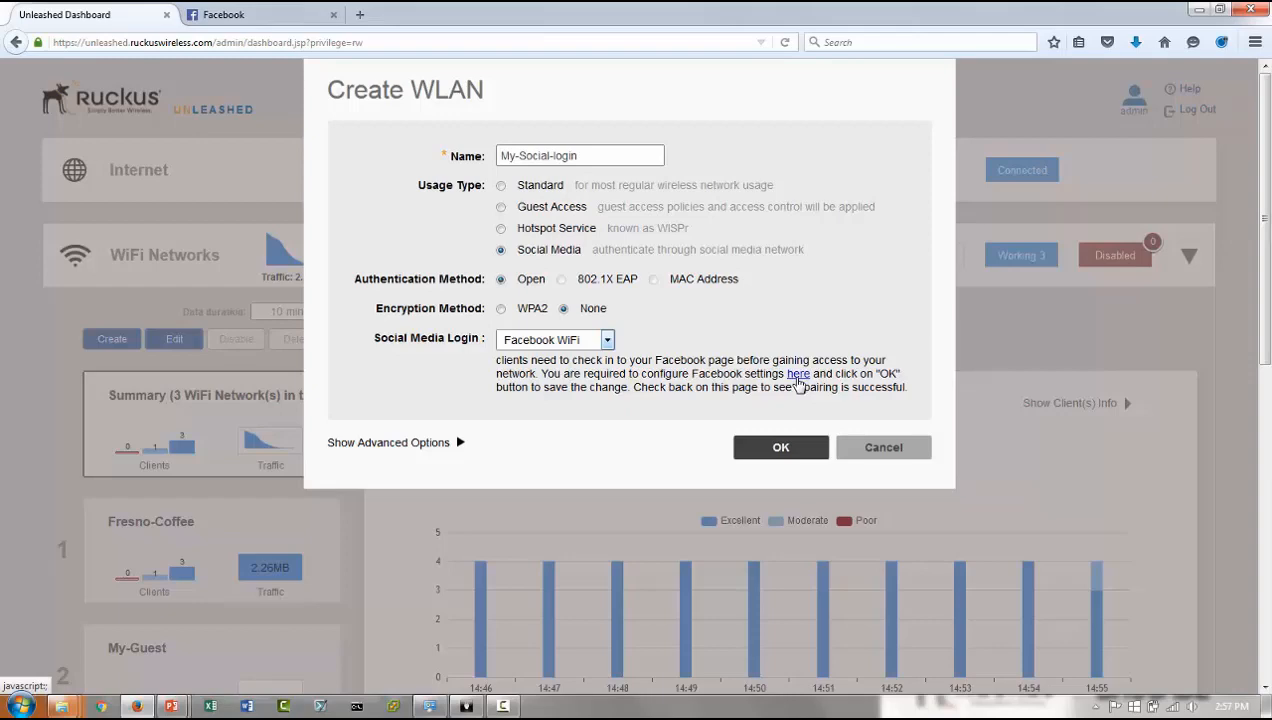
mouse_move(798, 378)
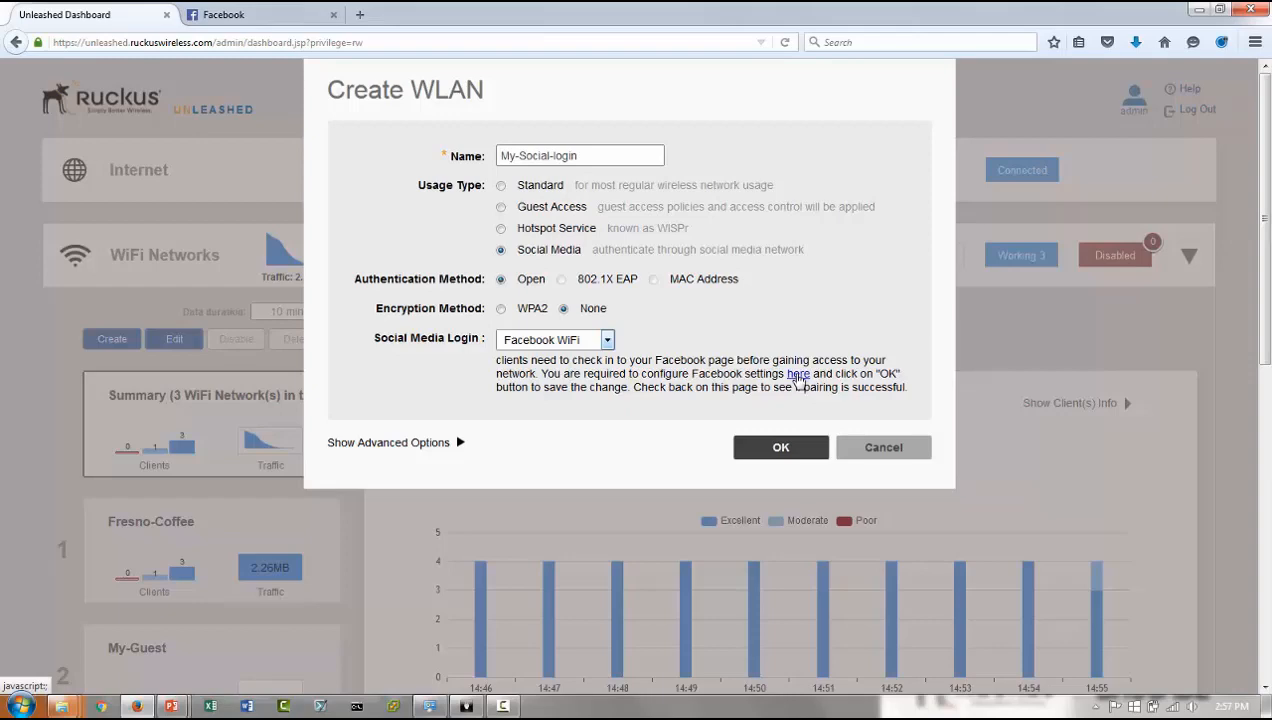
Step: In Facebook Wi-Fi settings, choose the business page for the hotspot
click(798, 374)
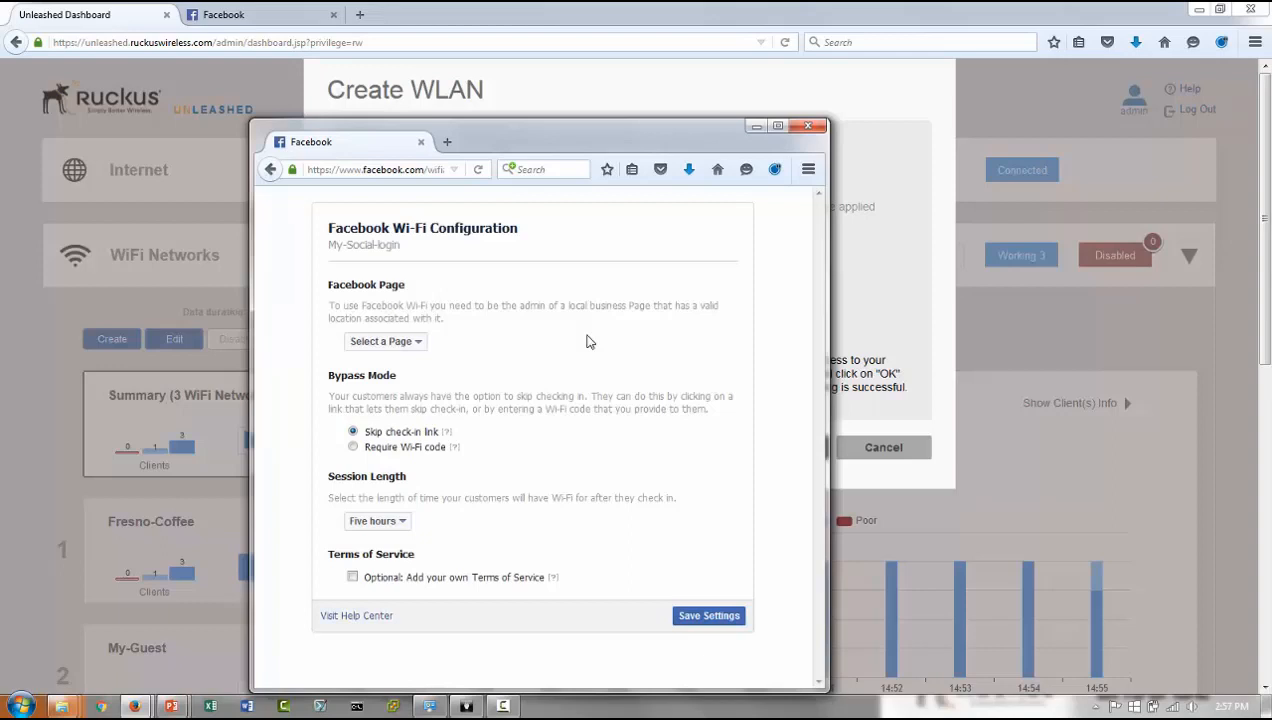
mouse_move(590, 348)
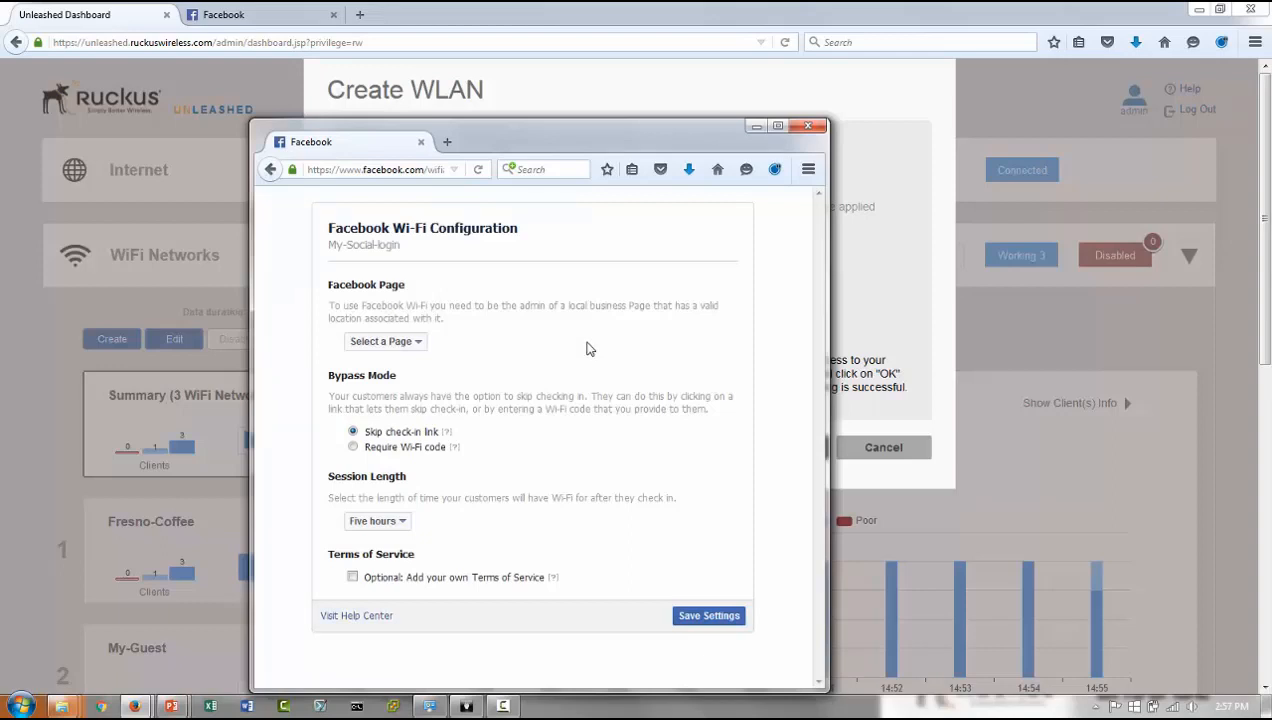
mouse_move(492, 336)
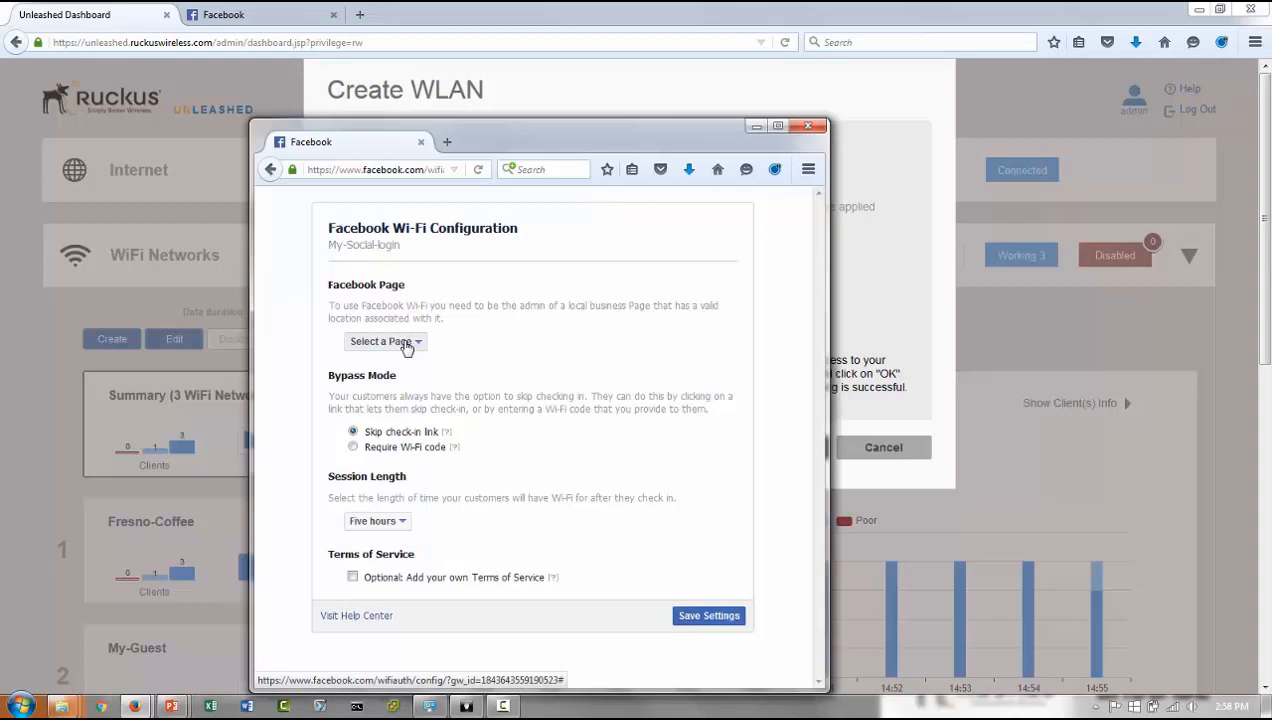
click(384, 340)
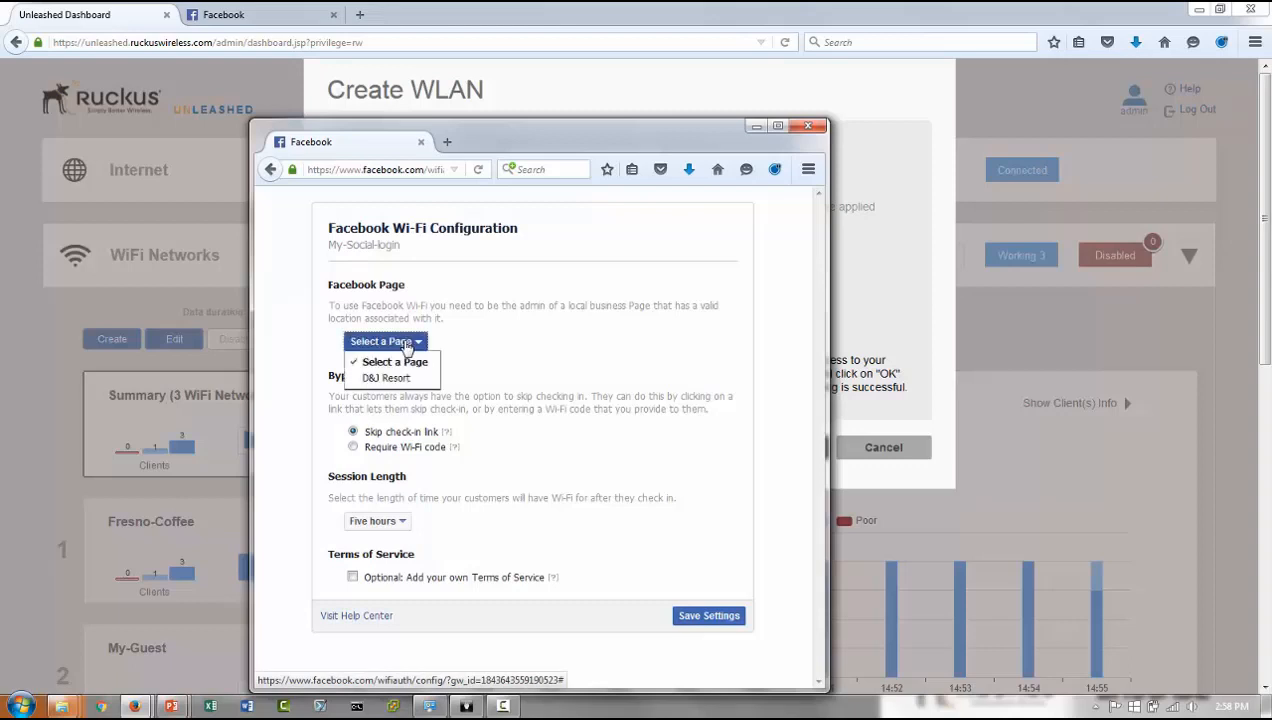
click(386, 378)
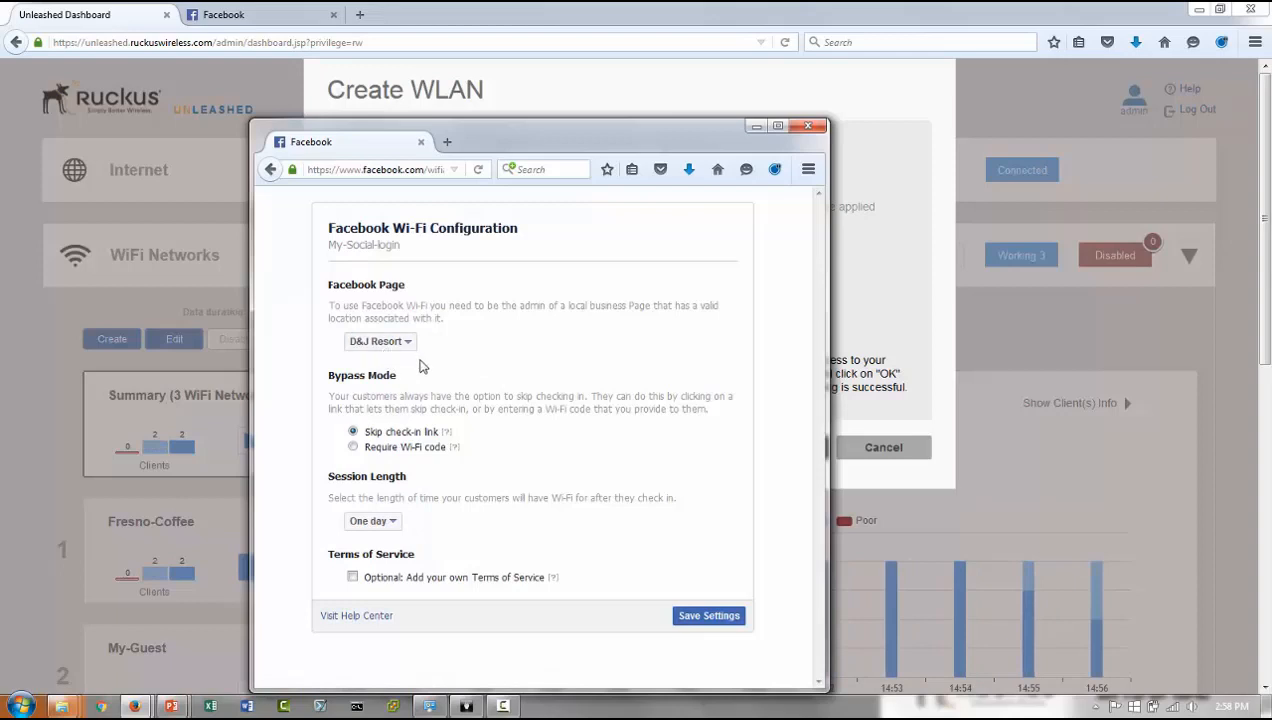
mouse_move(428, 362)
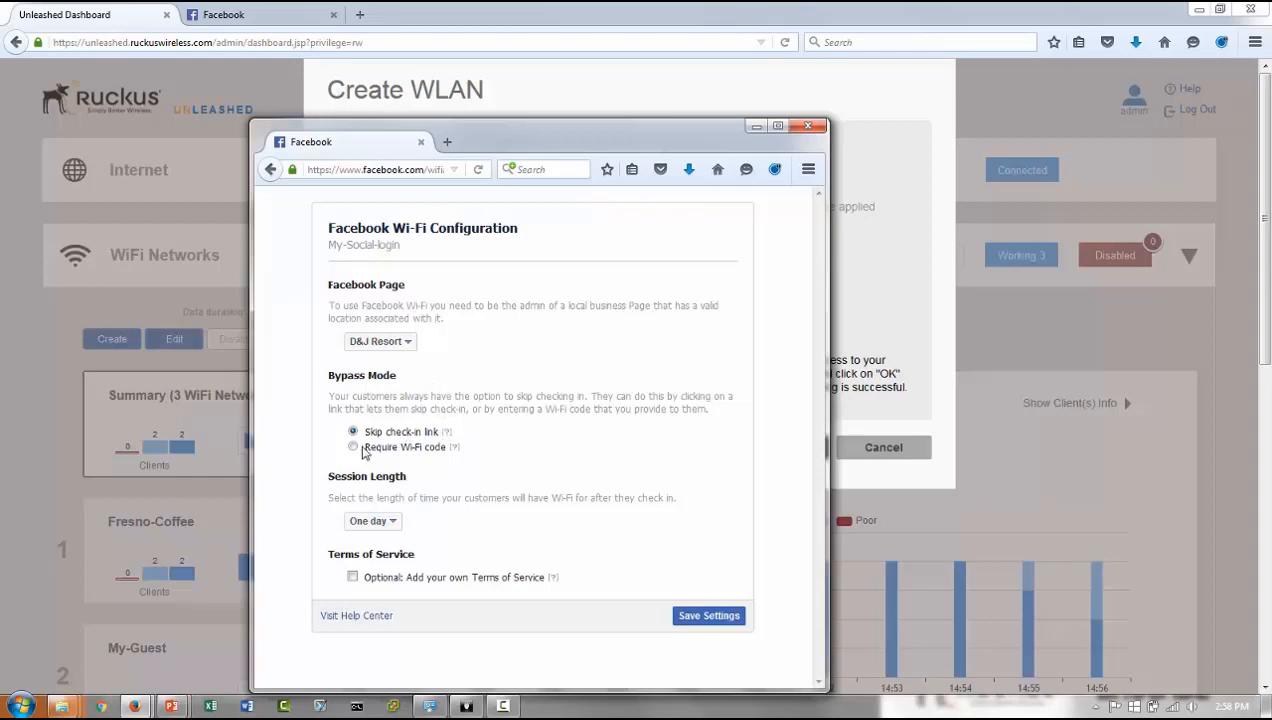
mouse_move(442, 432)
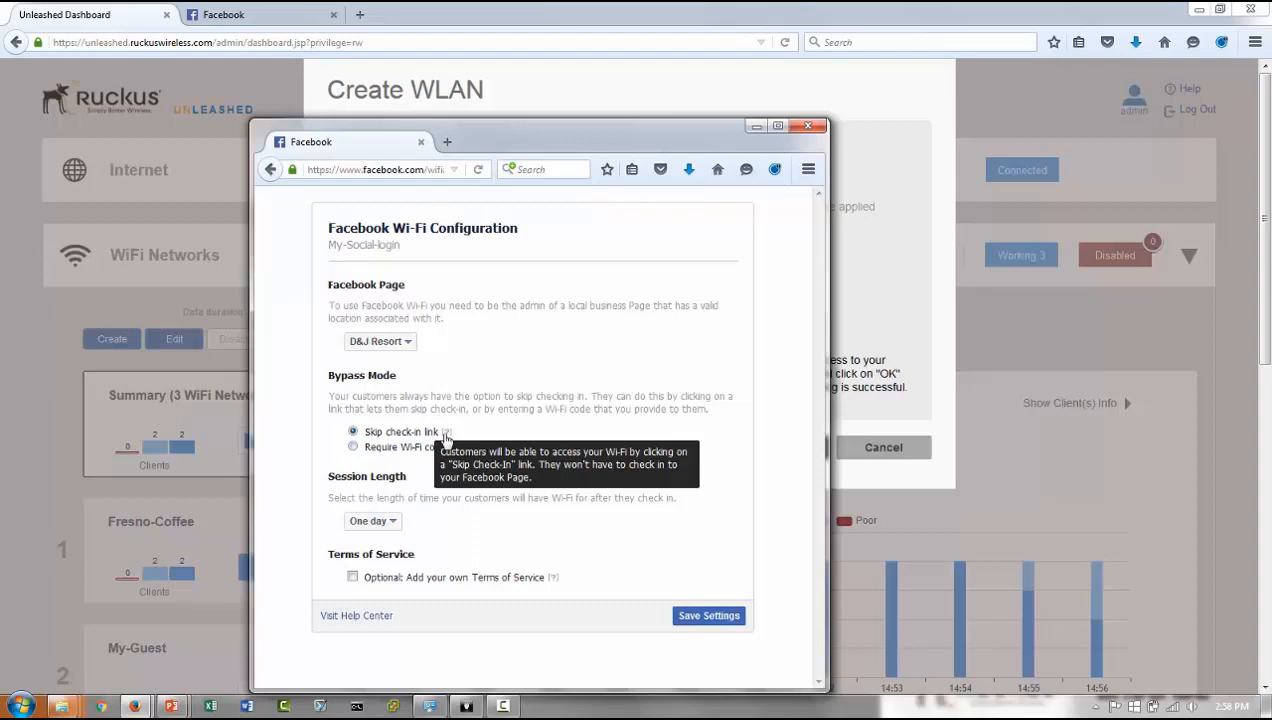
mouse_move(460, 440)
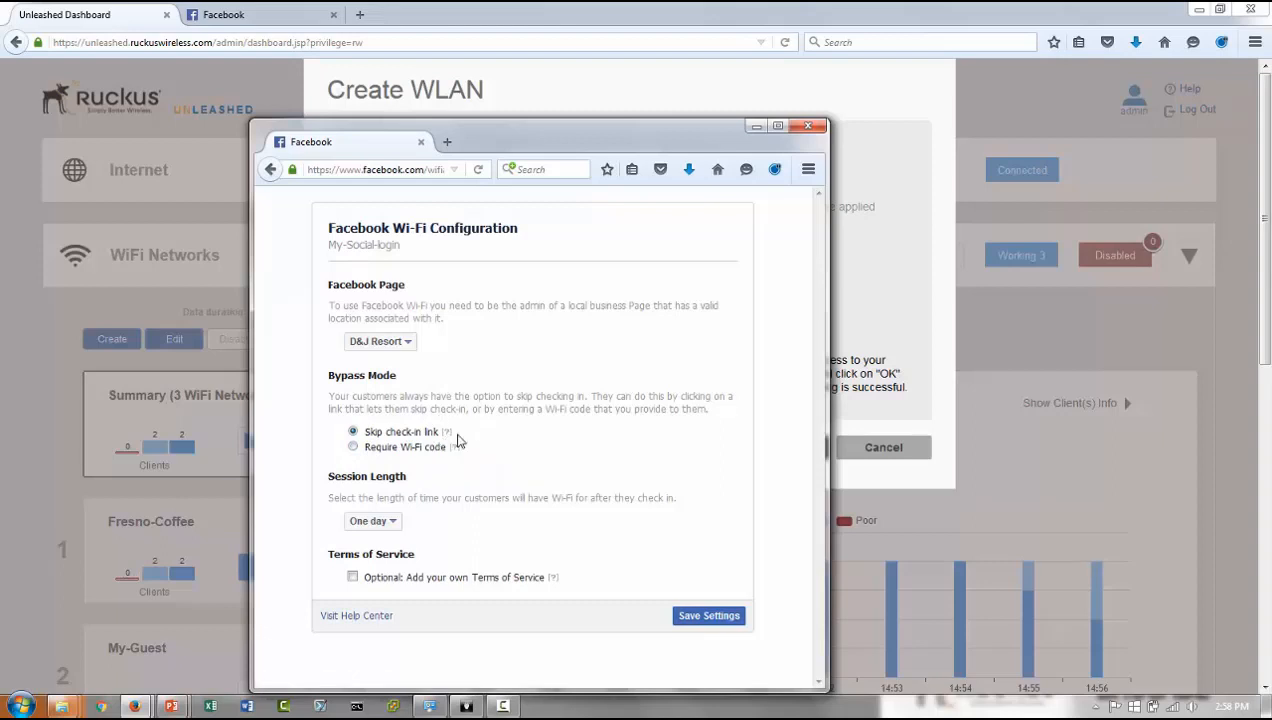
mouse_move(342, 496)
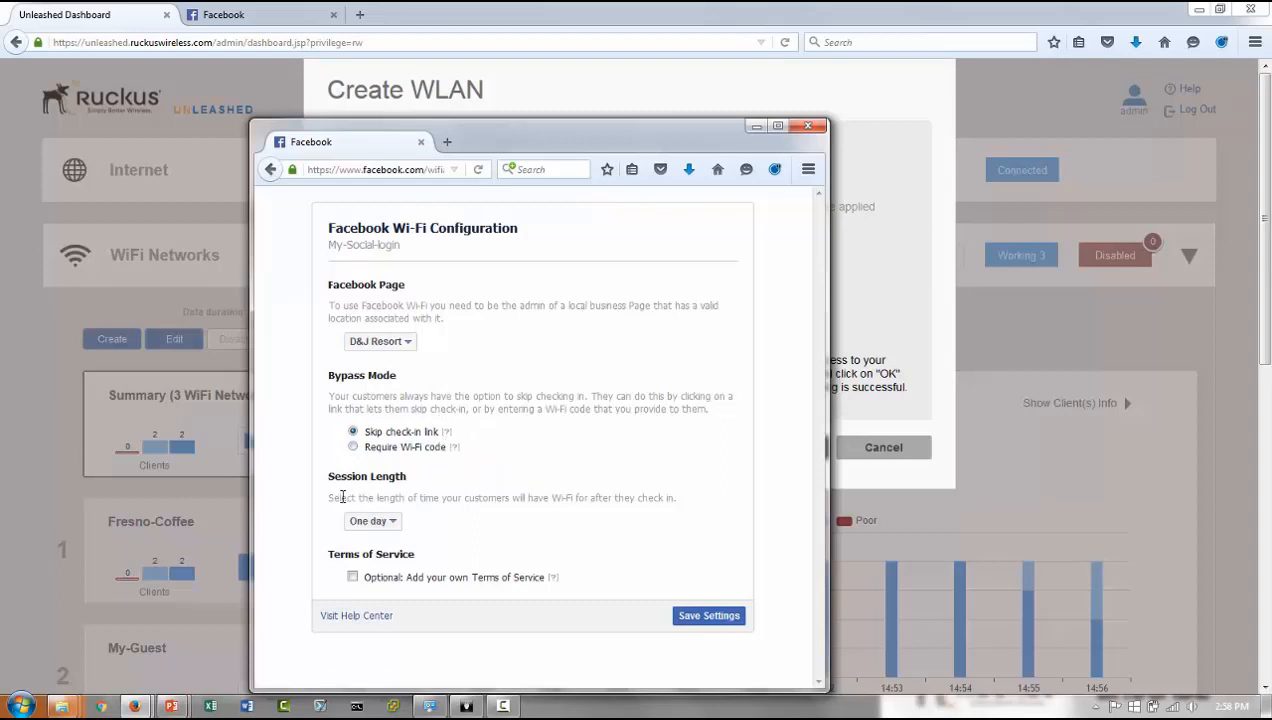
mouse_move(444, 528)
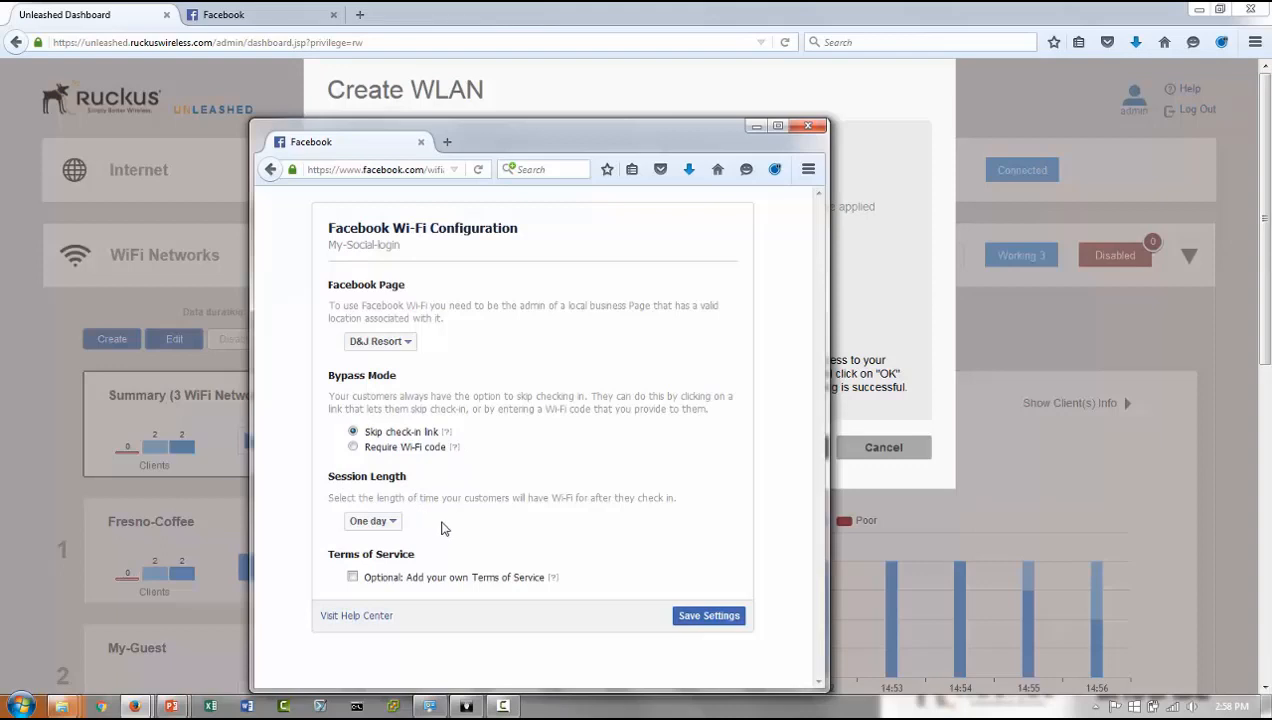
Step: Keep Skip check-in and One day sessions, save the settings and close the Facebook window
click(370, 520)
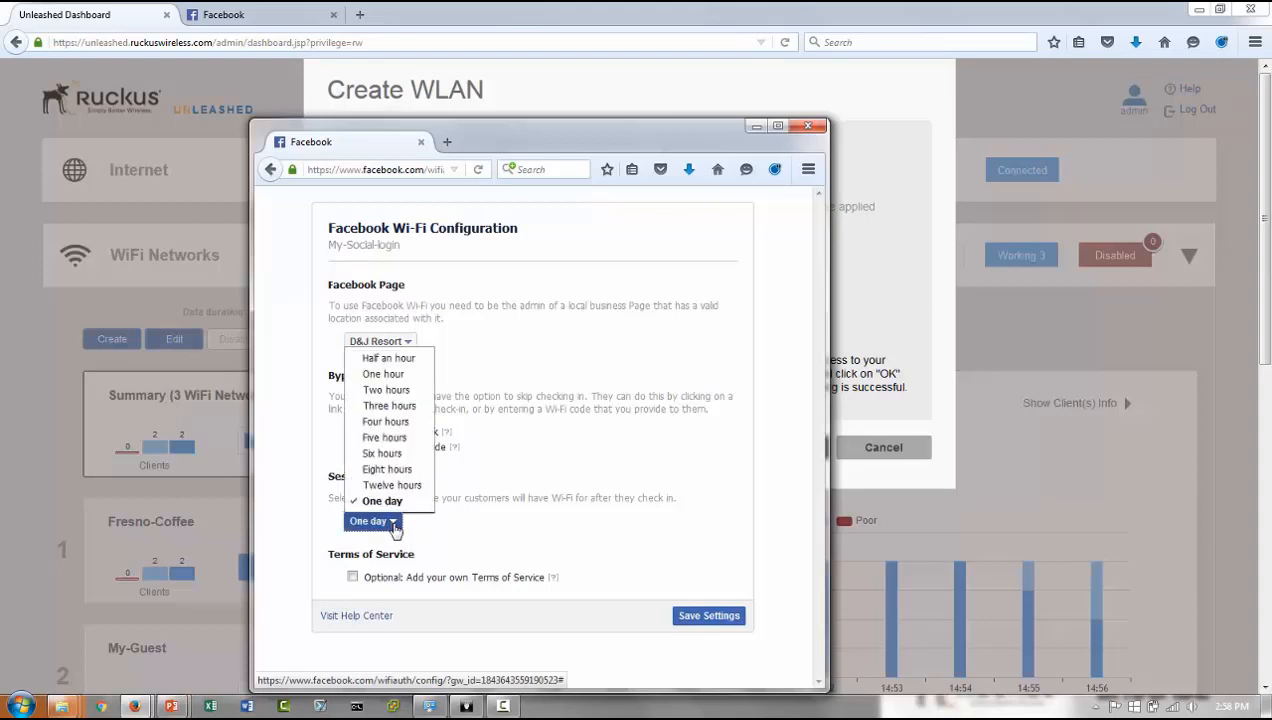
mouse_move(398, 532)
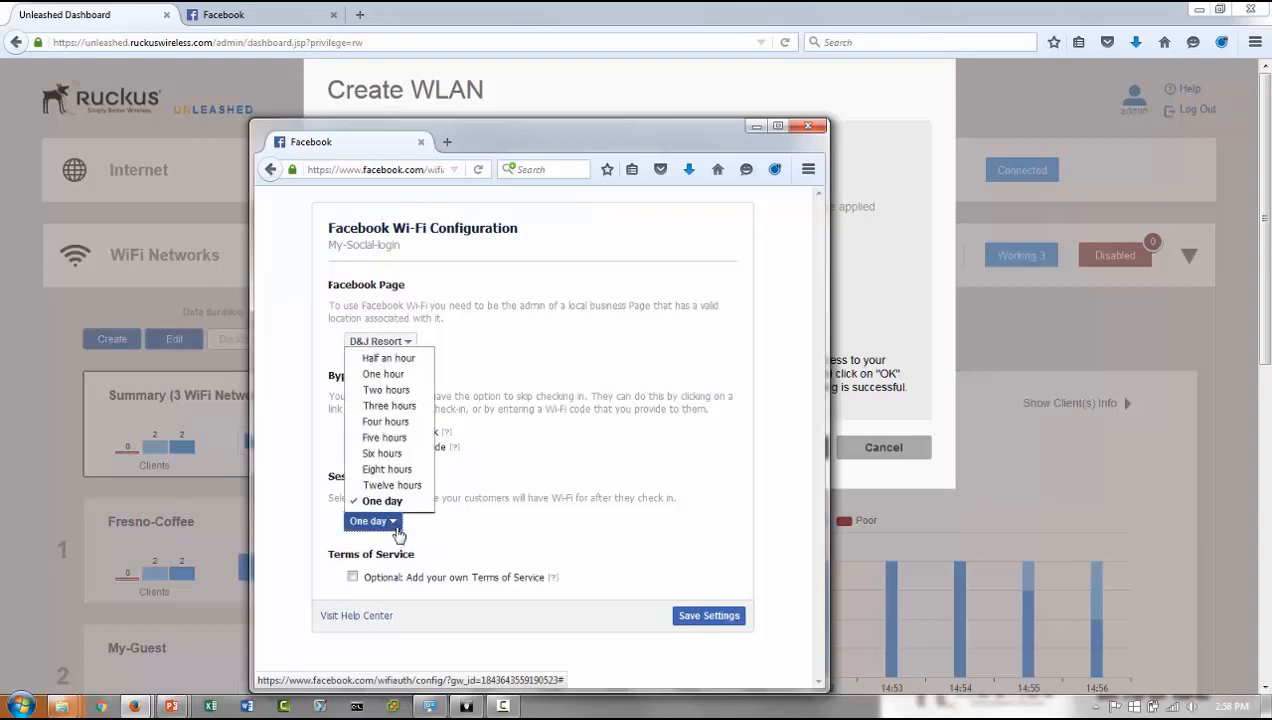
mouse_move(388, 358)
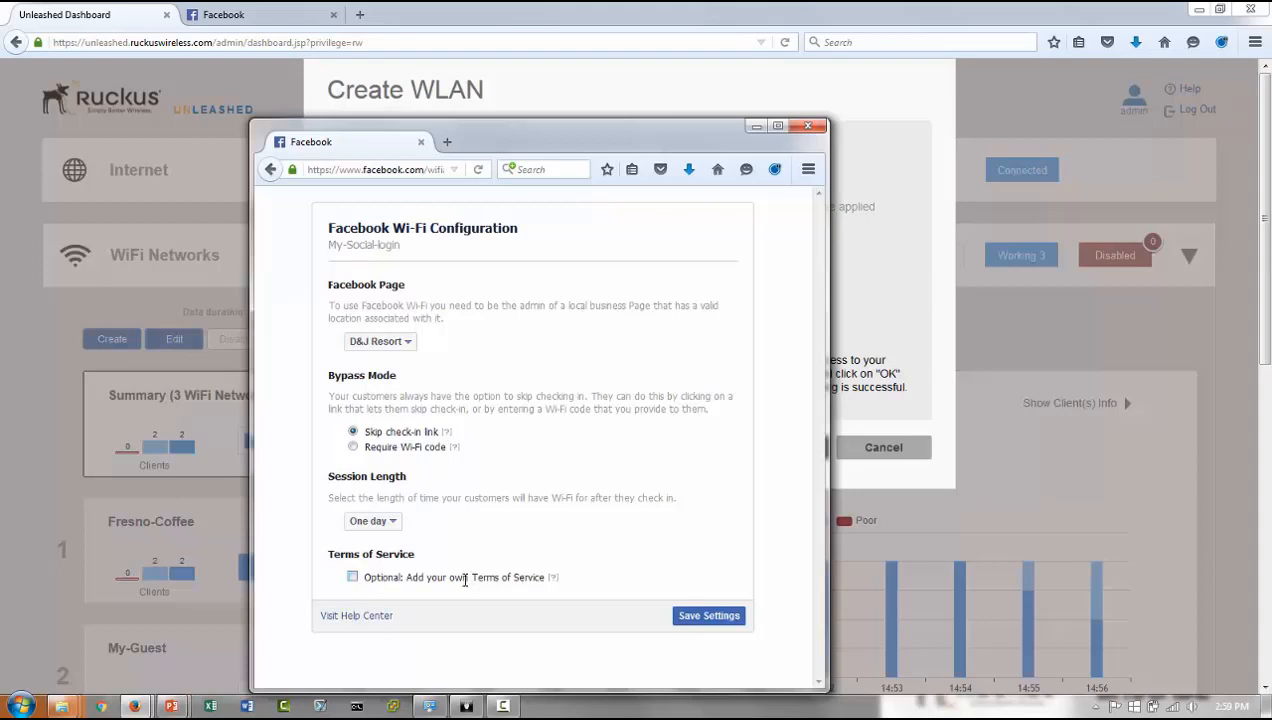
mouse_move(664, 628)
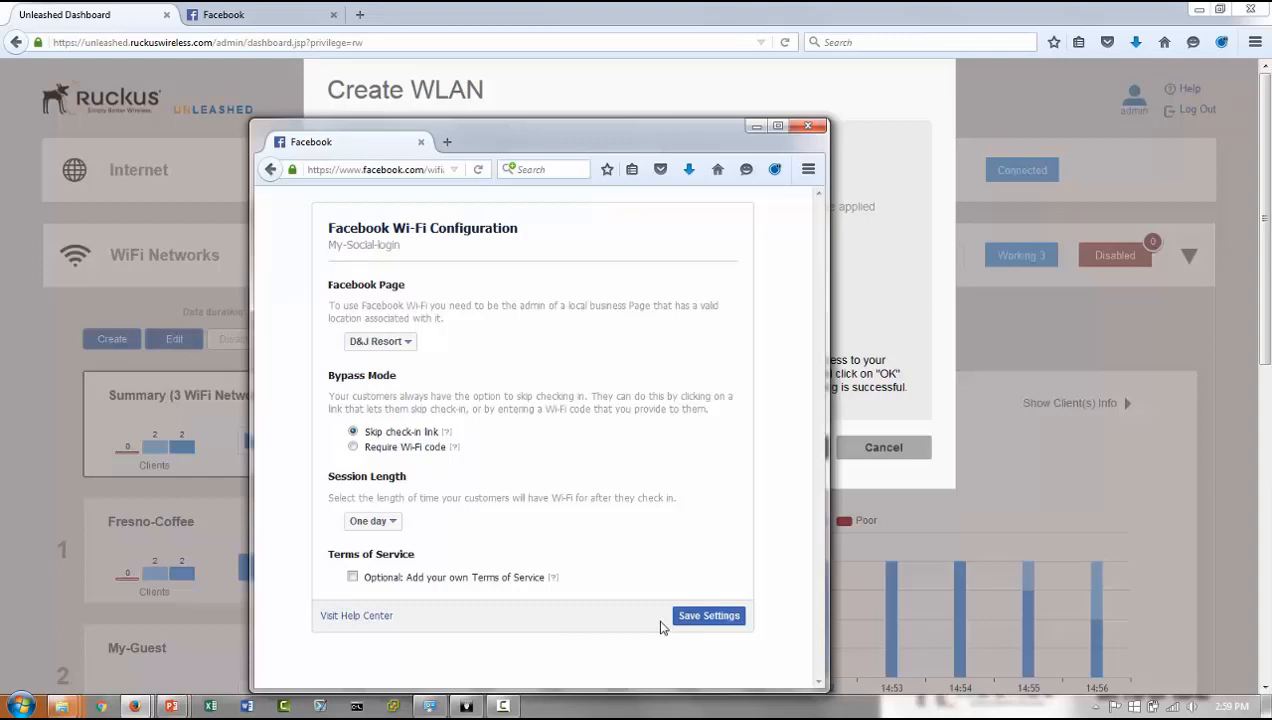
click(708, 616)
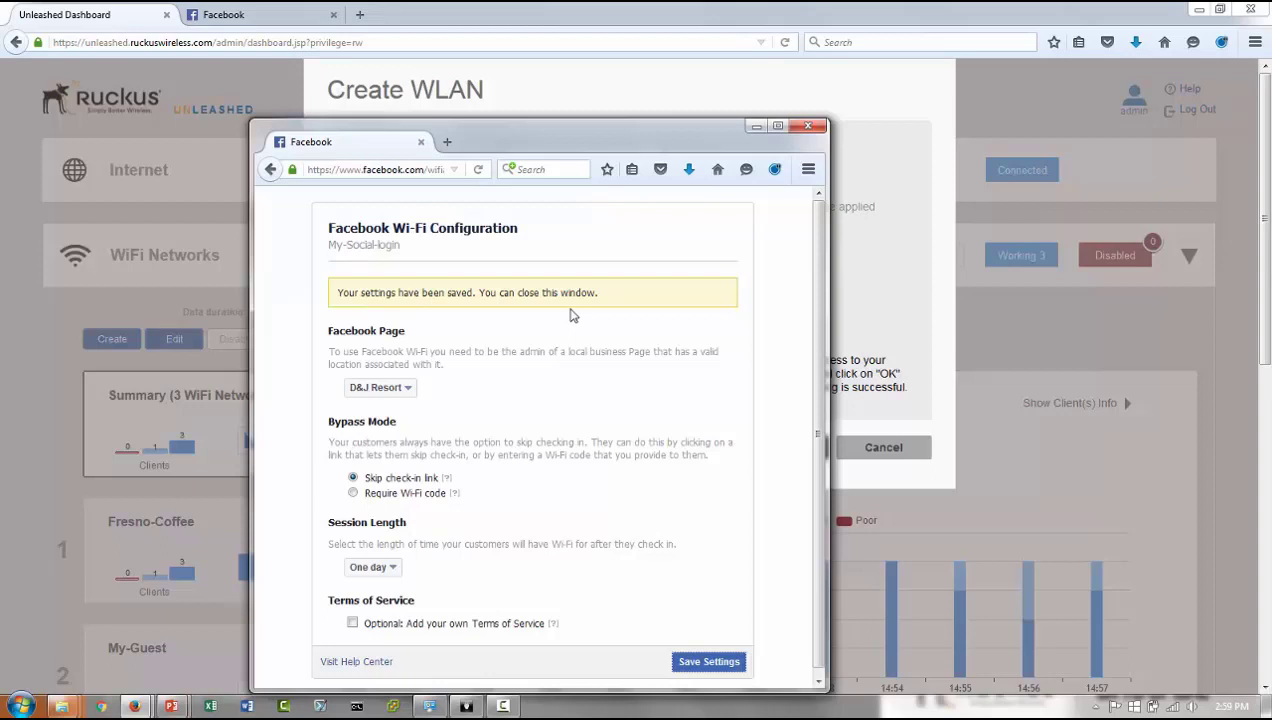
mouse_move(808, 126)
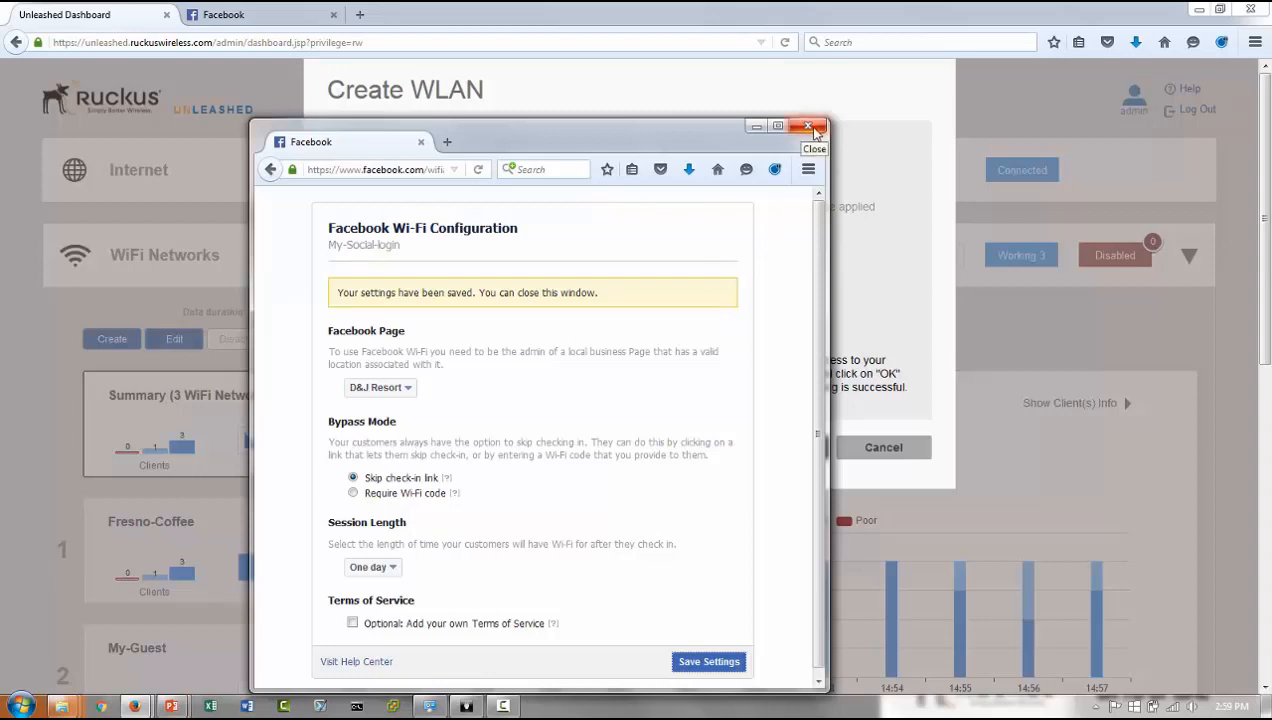
click(808, 124)
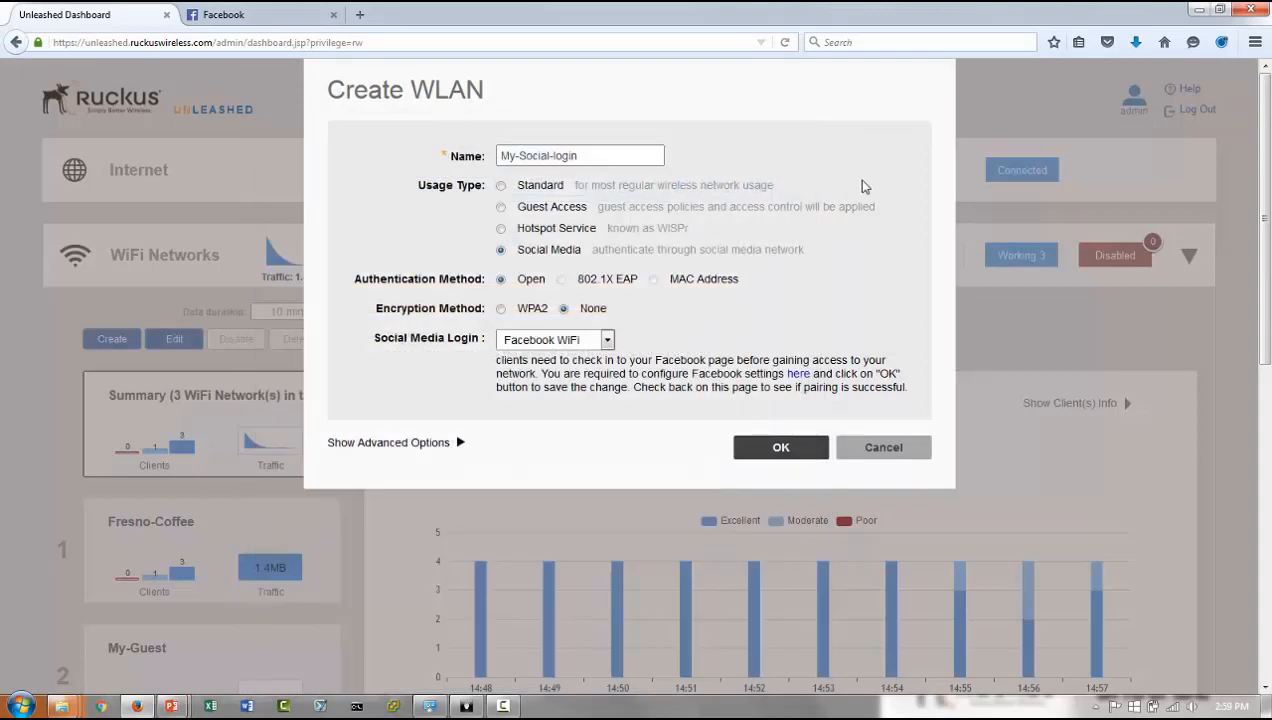
mouse_move(732, 460)
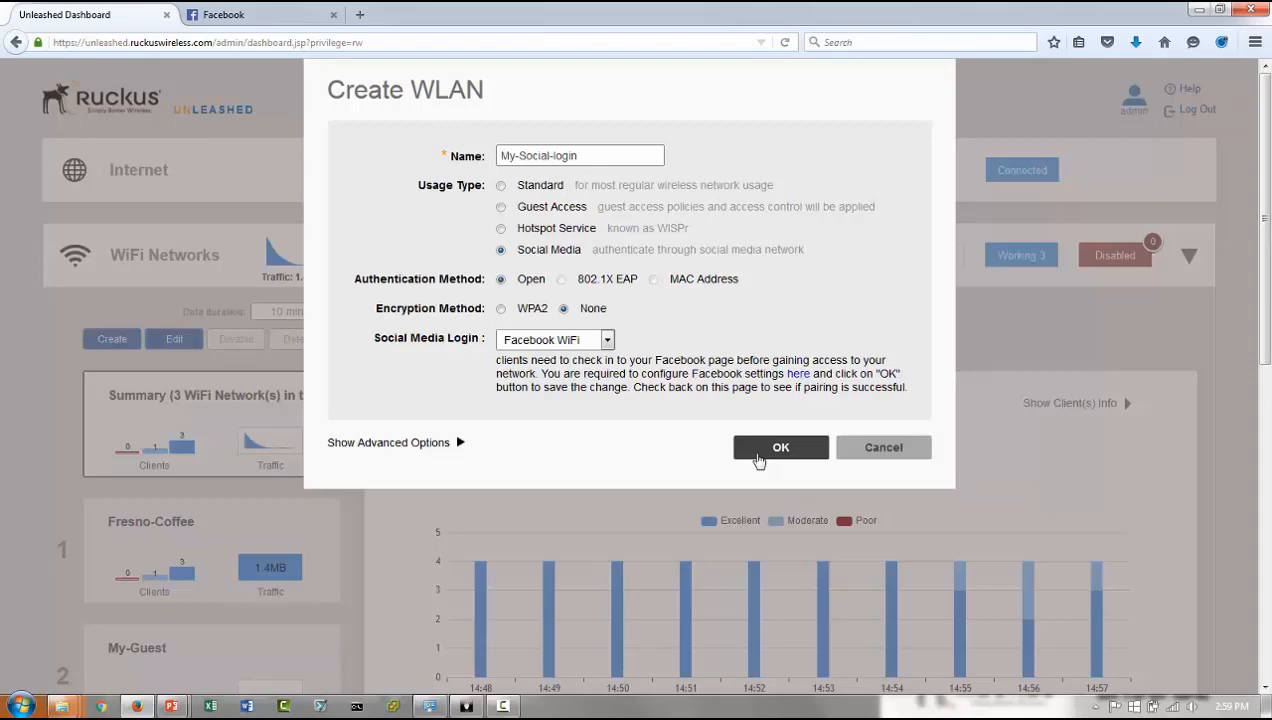
Step: Confirm the Create WLAN dialog so My-Social-login appears among four enabled networks
click(780, 448)
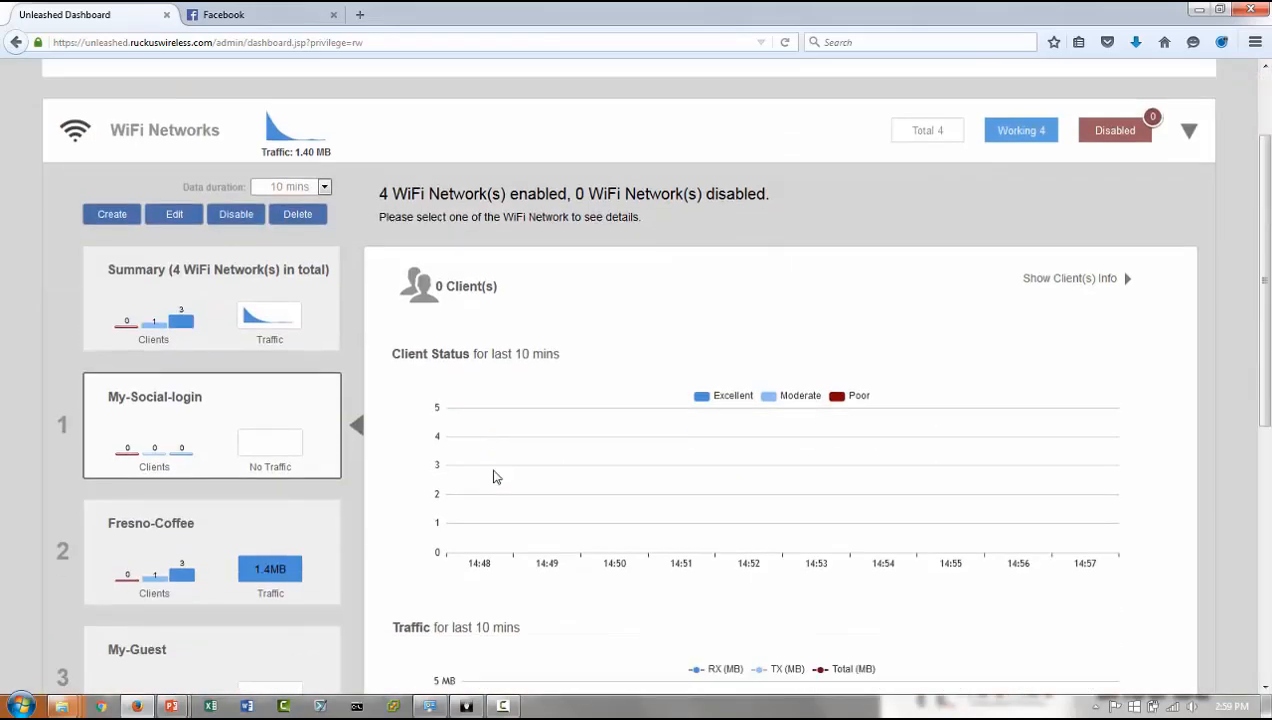
scroll(down, 3)
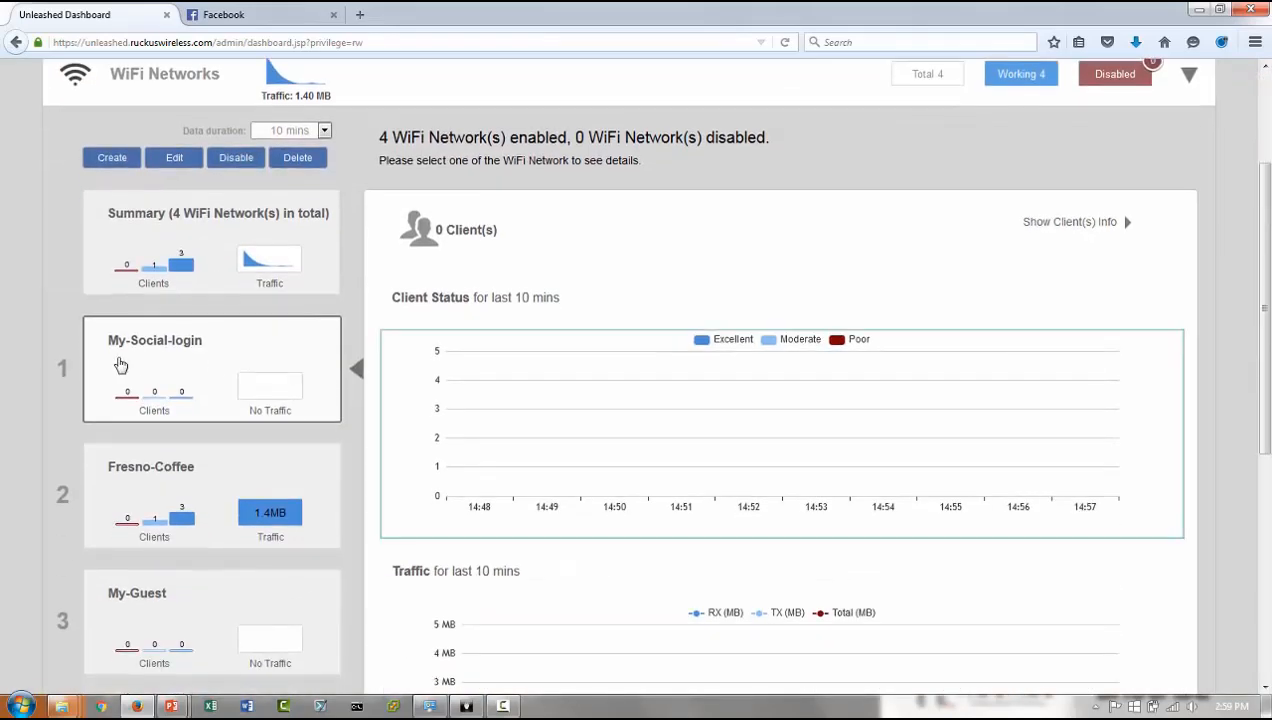
mouse_move(200, 356)
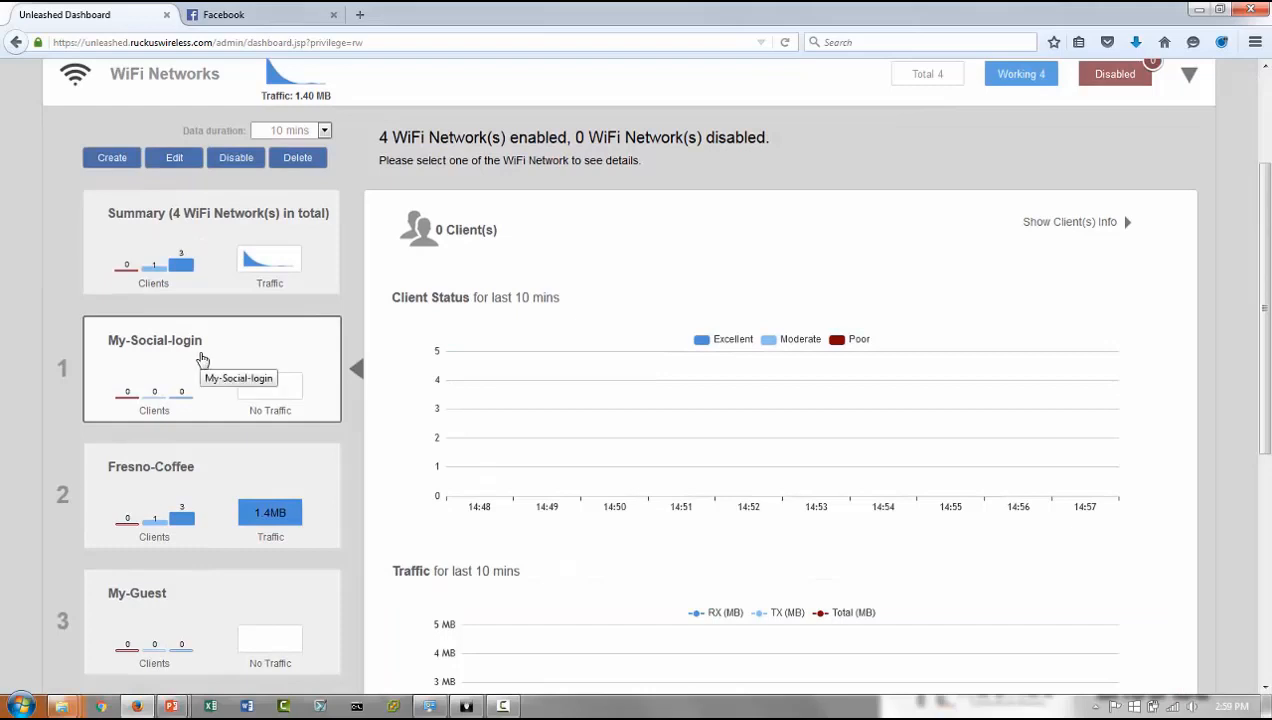